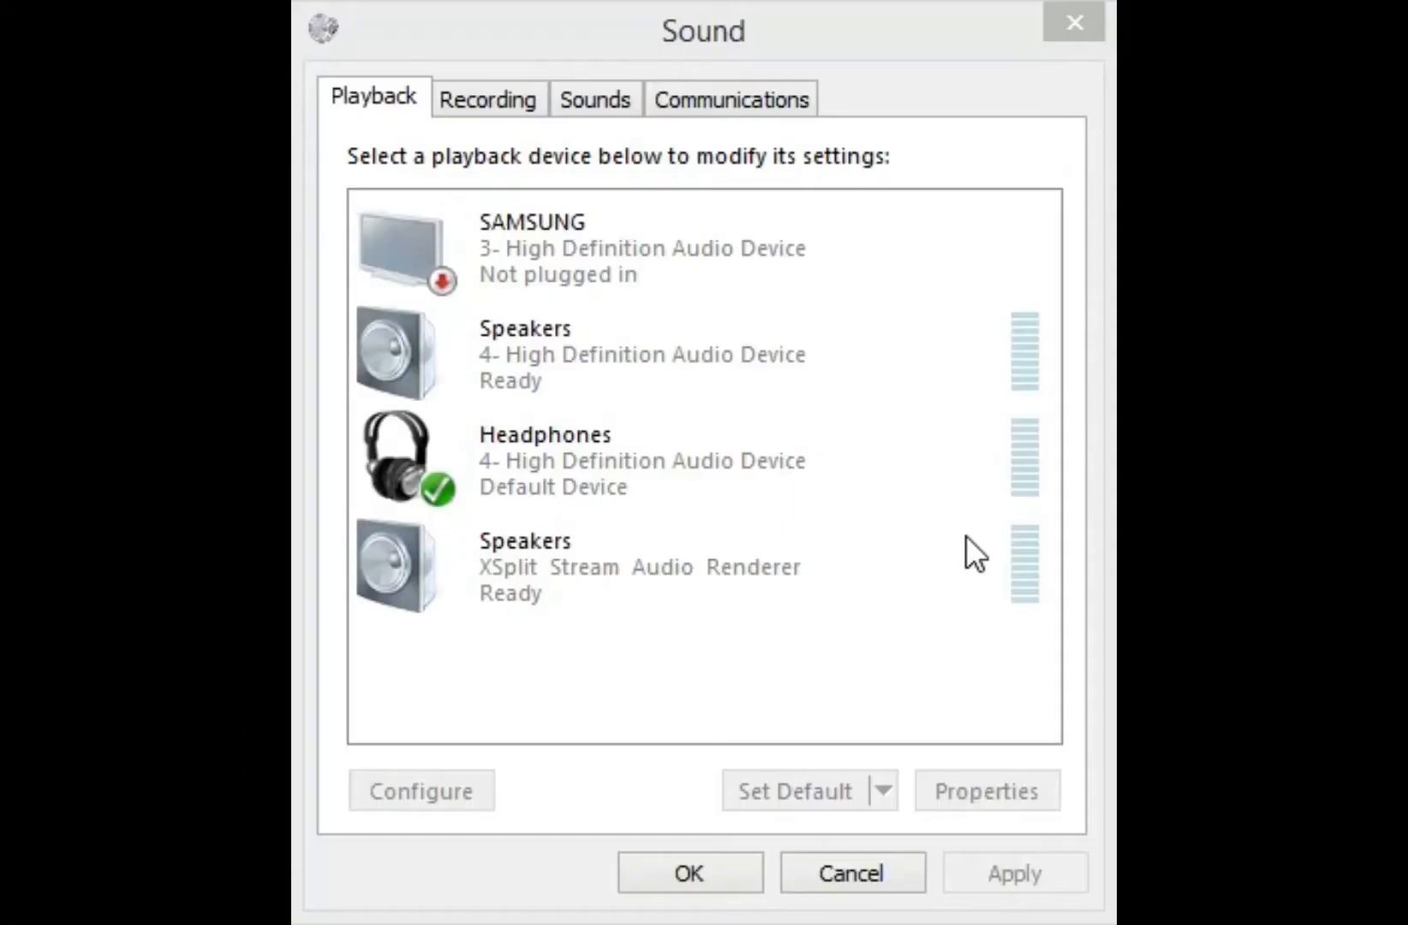
Step: Play a test sound through the default Headphones device from its right-click Test command
left_click(628, 565)
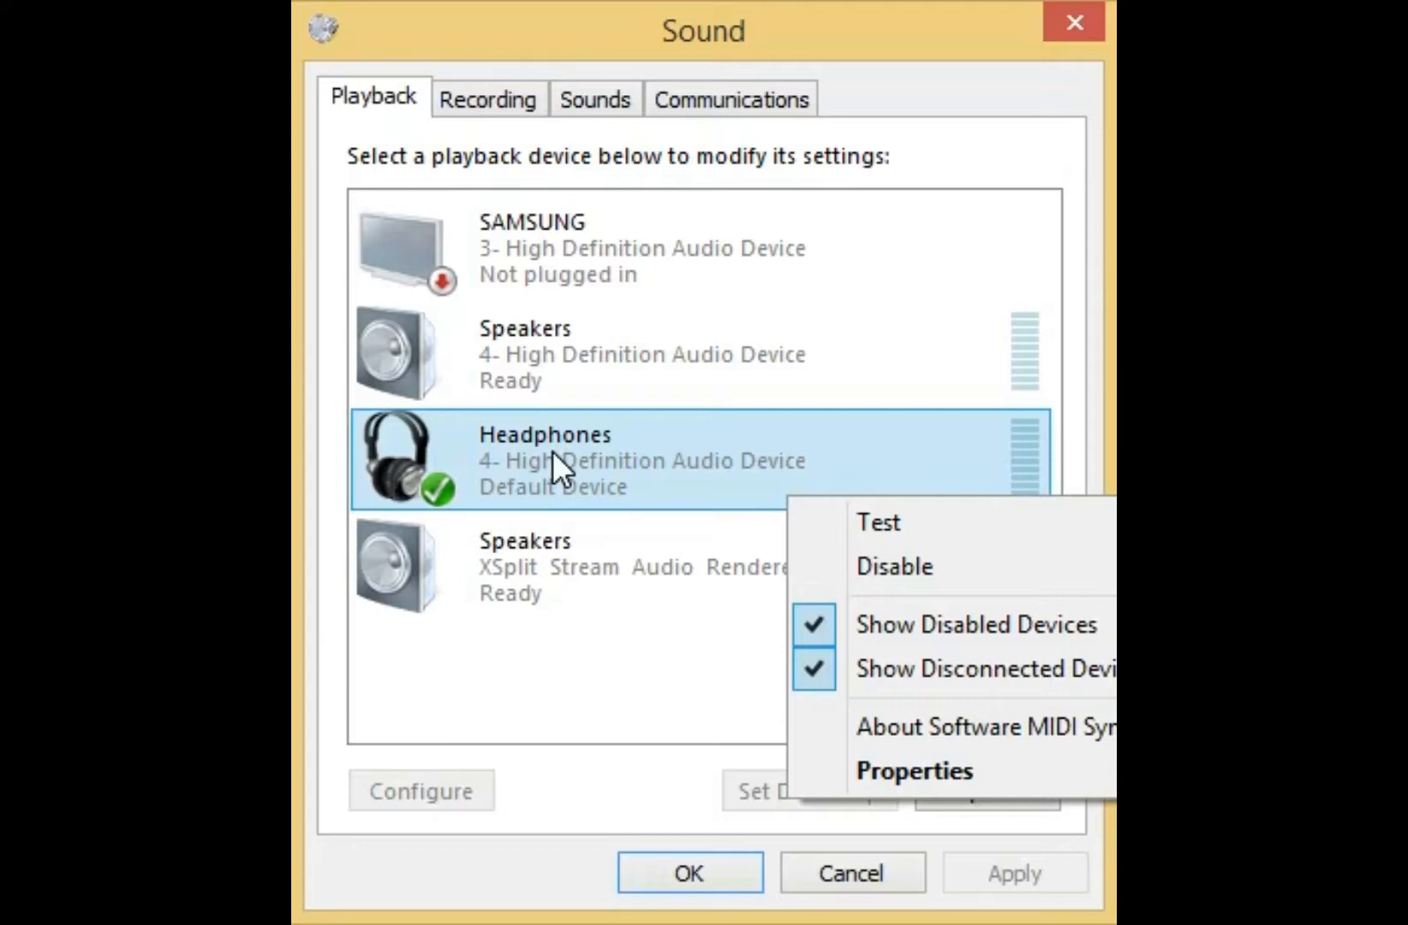
mouse_move(910, 548)
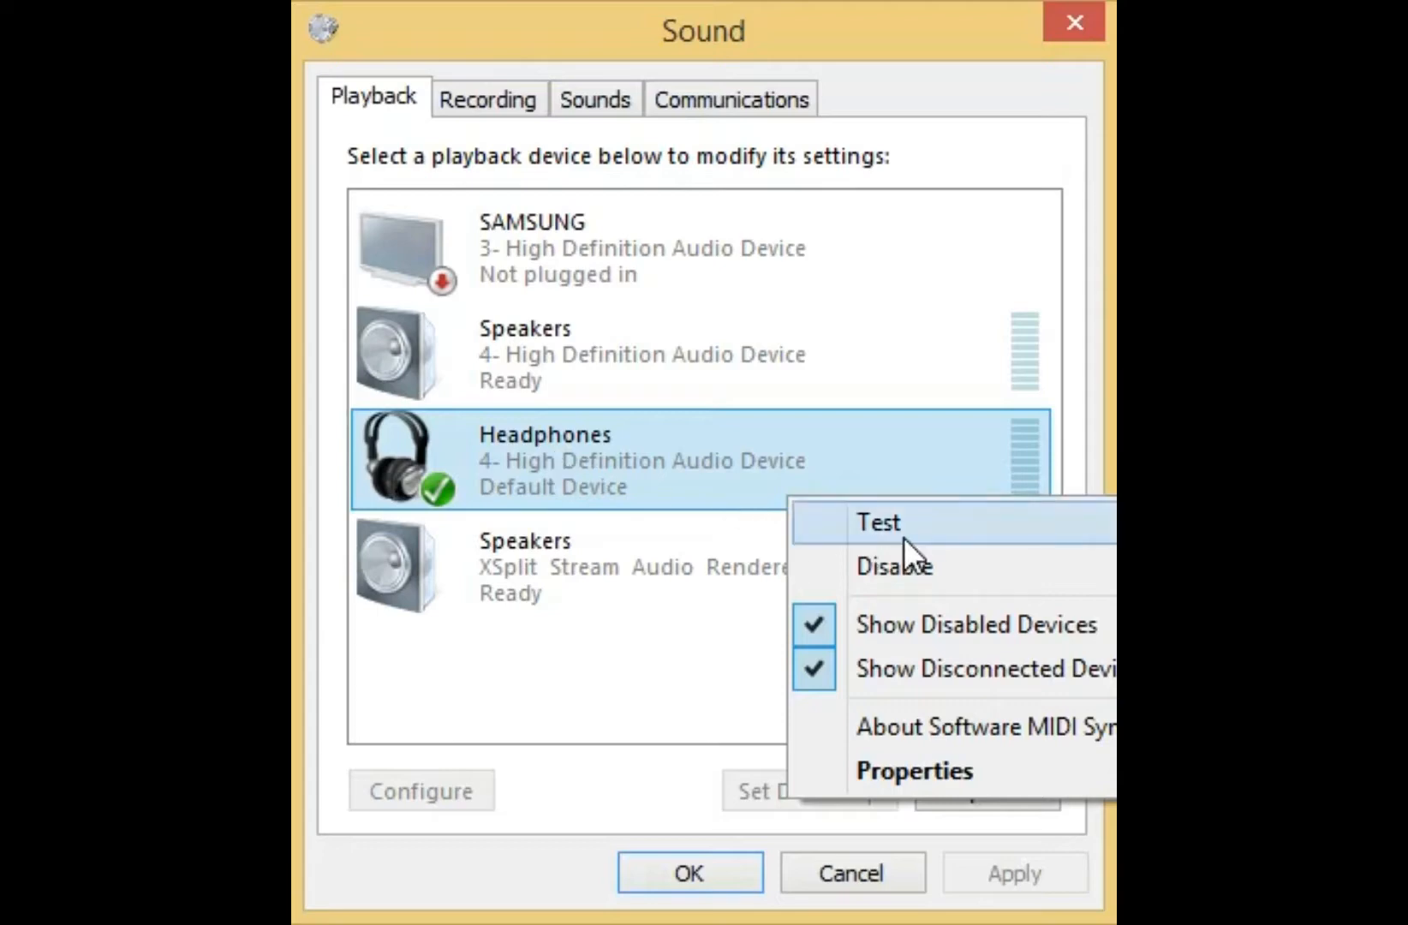
left_click(879, 523)
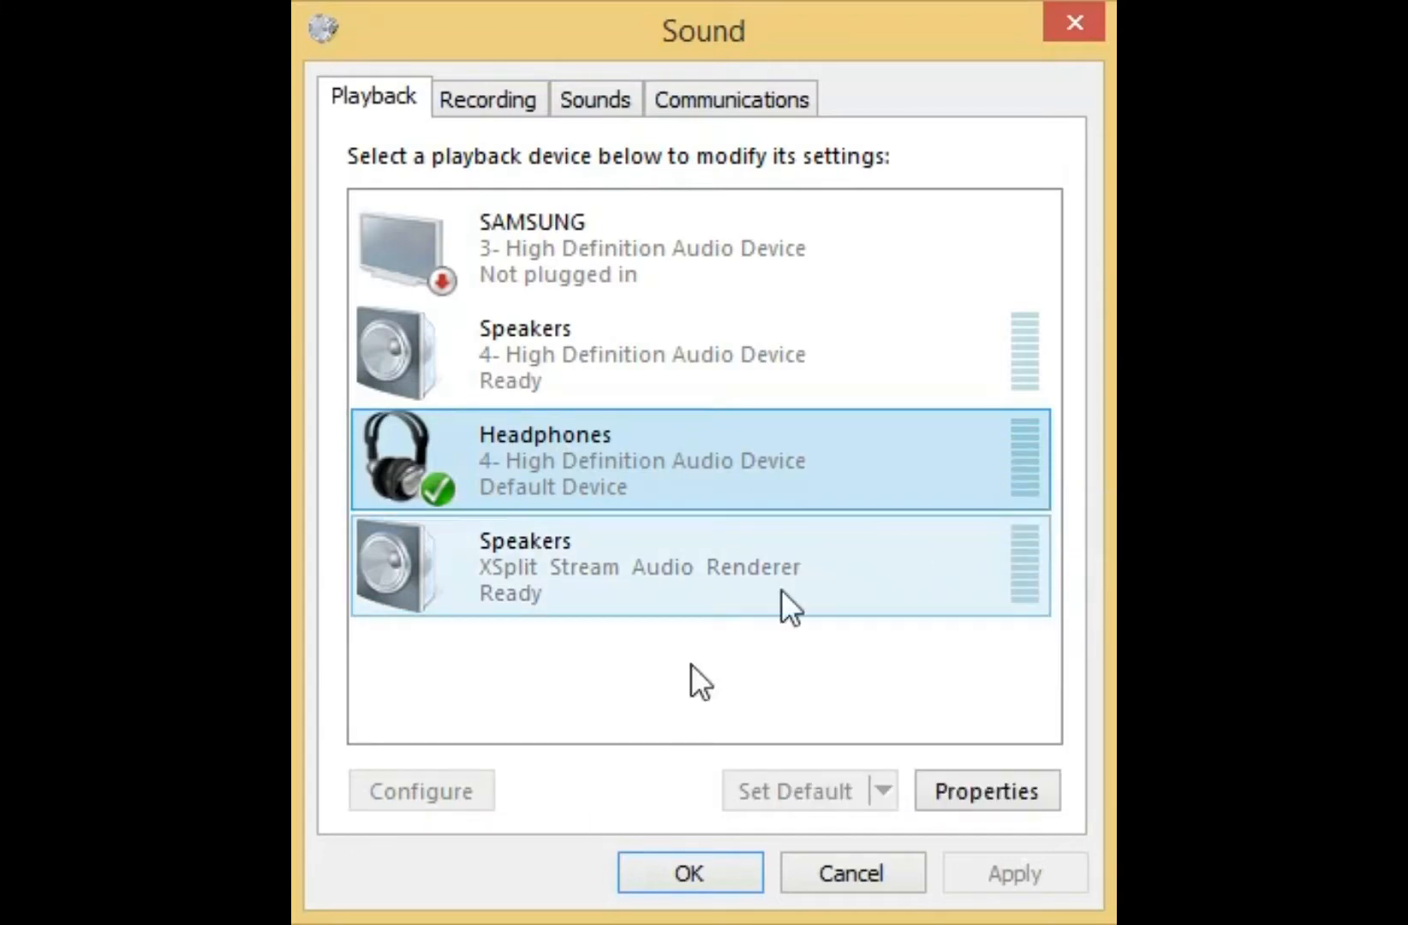
mouse_move(778, 577)
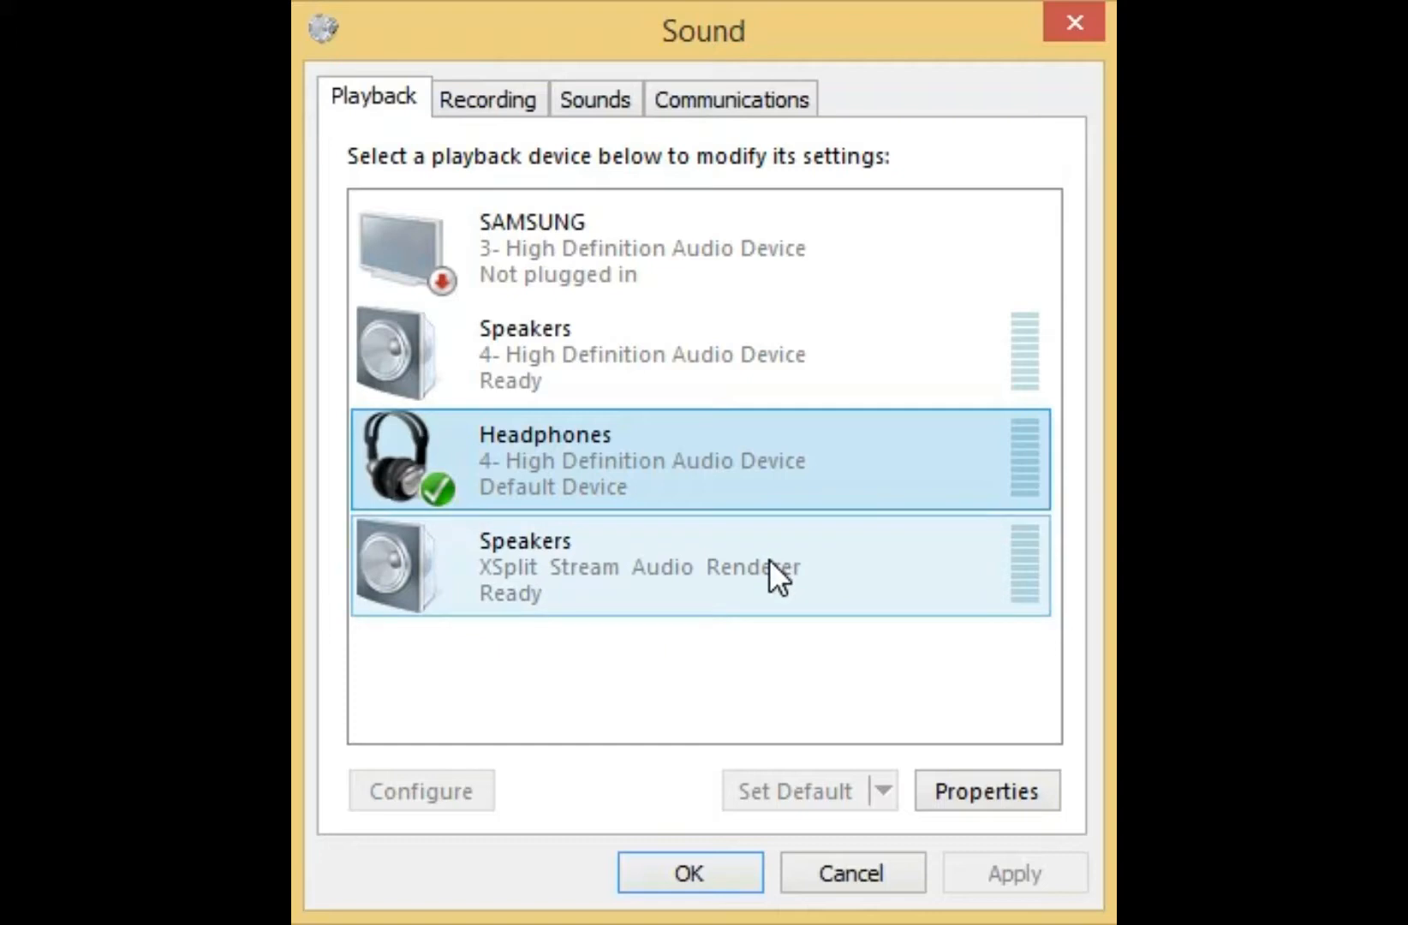
left_click(709, 503)
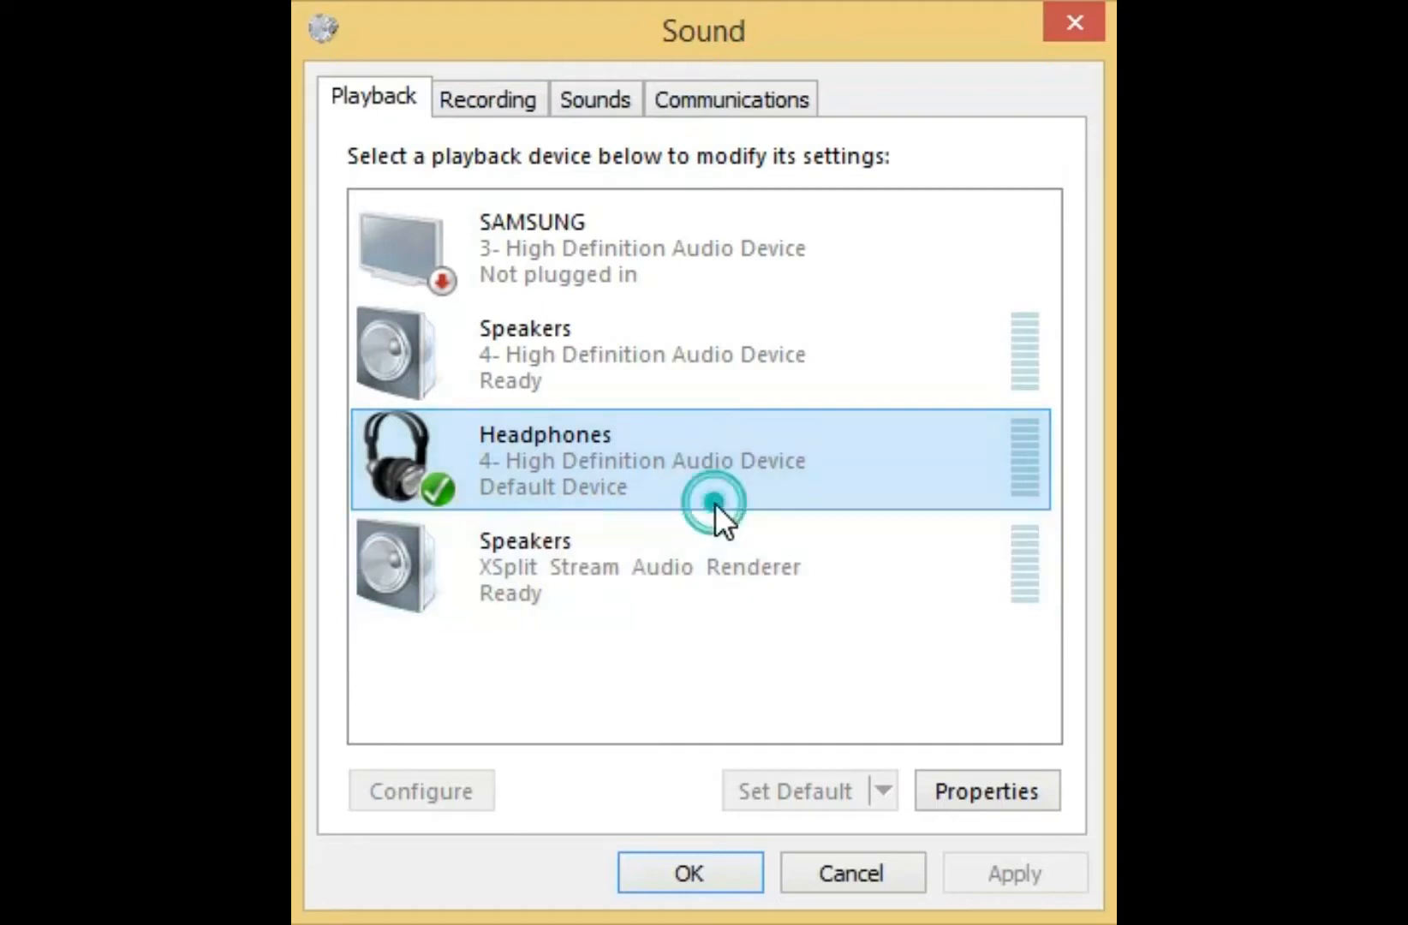